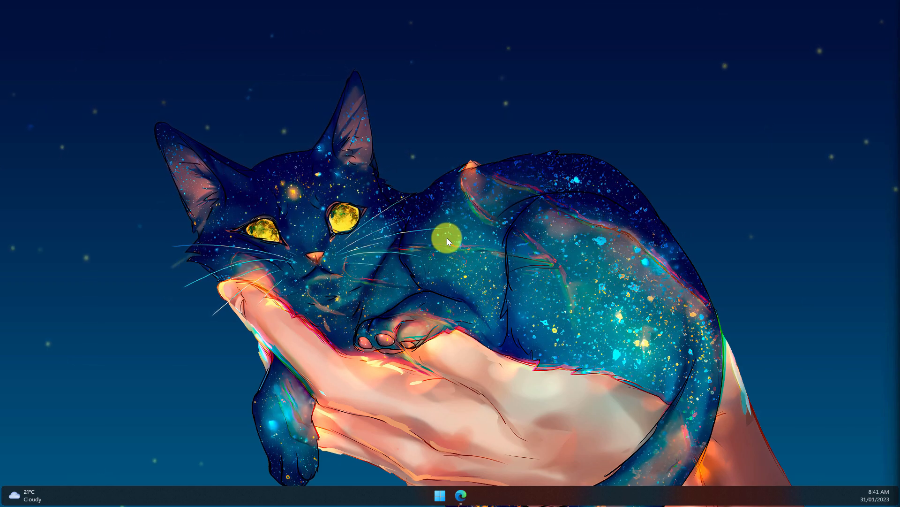
# Open a.gup.pe in Edge and scroll past the intro to the Active Groups list
pyautogui.click(461, 494)
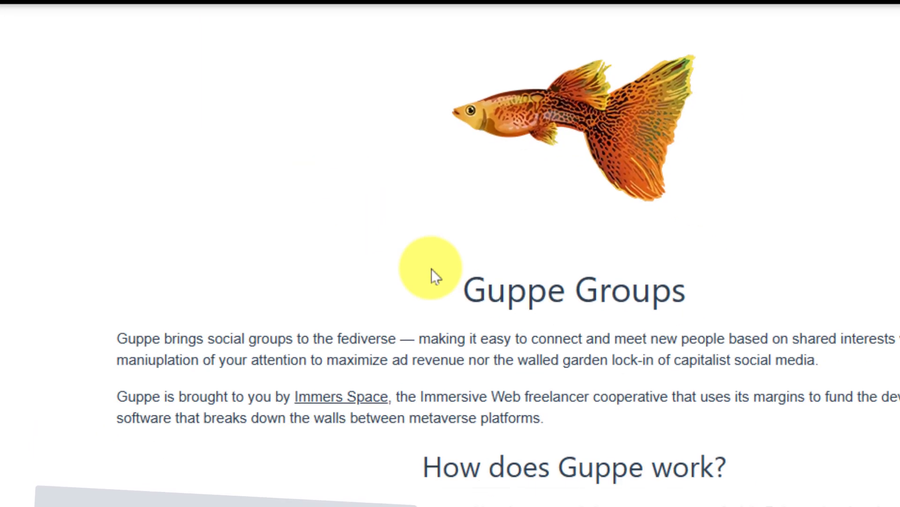
pyautogui.scroll(-3)
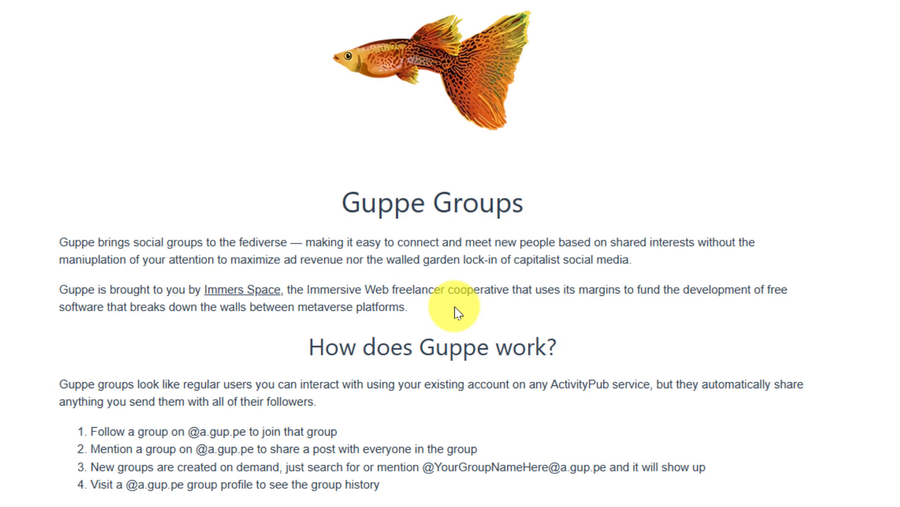
pyautogui.scroll(-3)
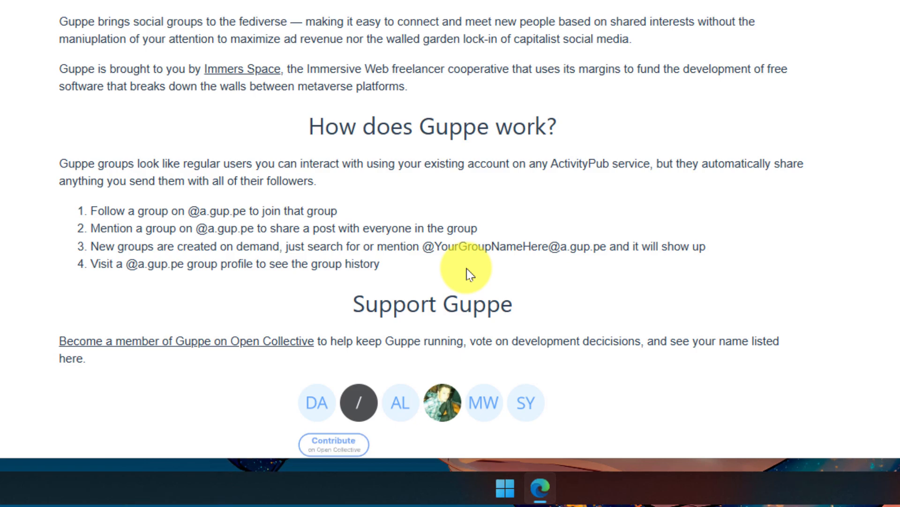
pyautogui.scroll(-3)
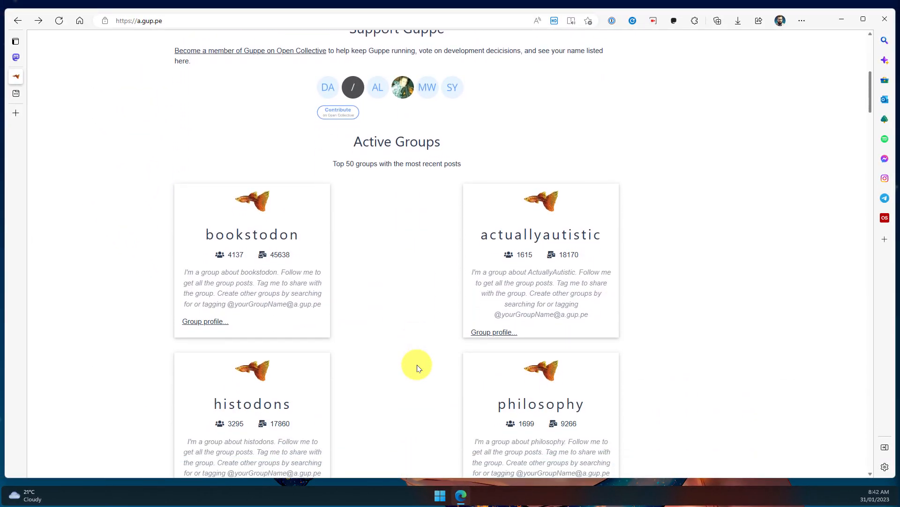
# Scroll to the bookstodon card and open its 'Group profile...' join page
pyautogui.scroll(-3)
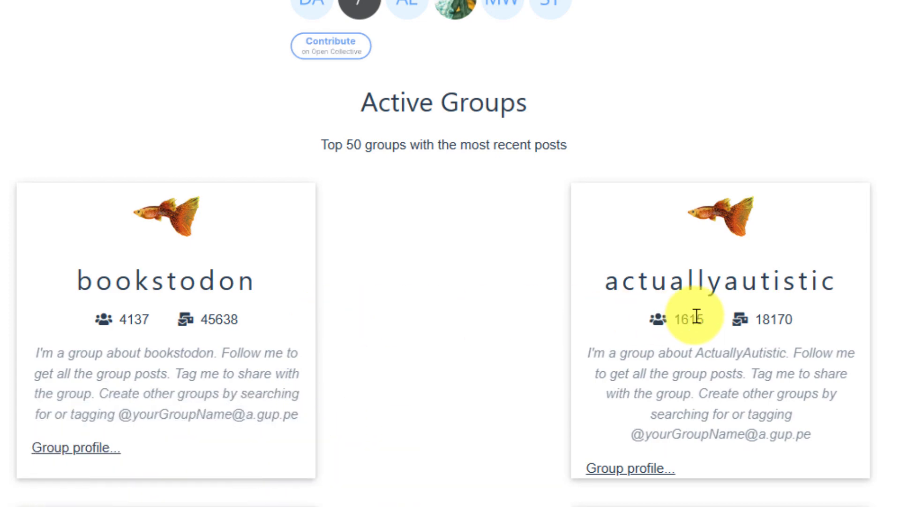
pyautogui.moveTo(374, 365)
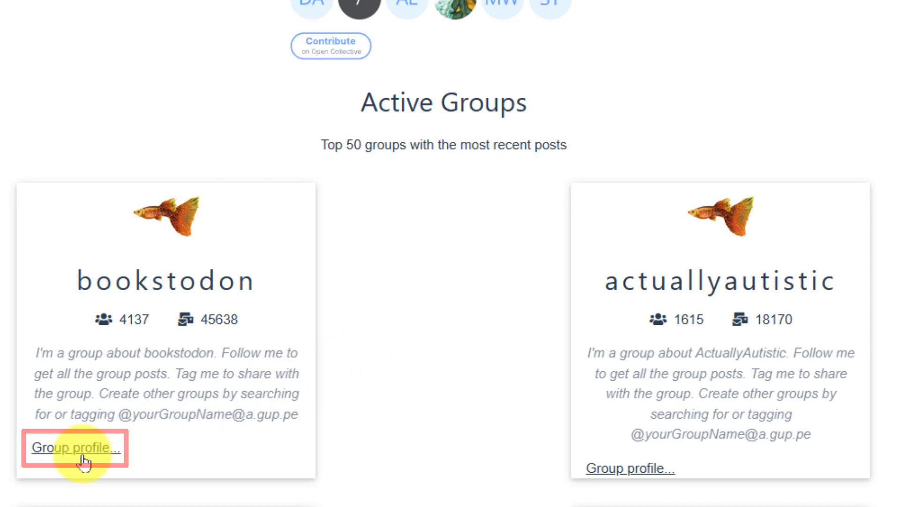
pyautogui.click(75, 448)
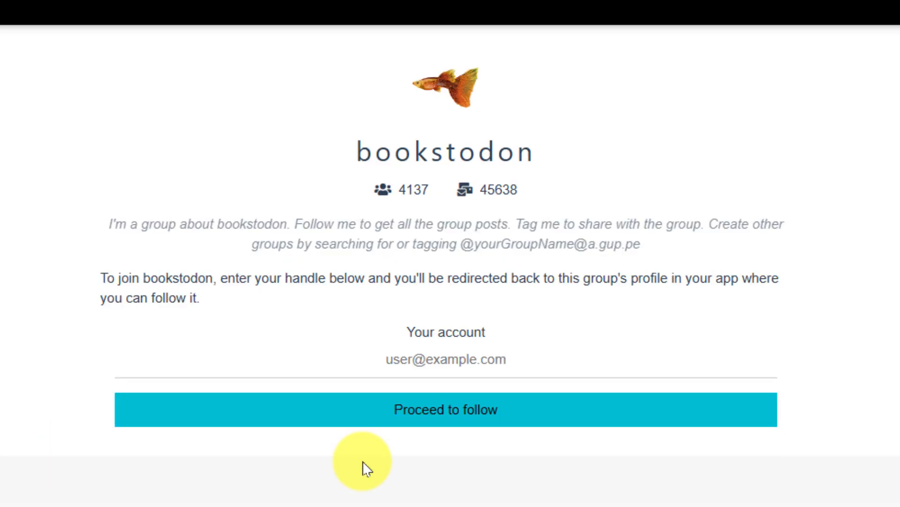
pyautogui.moveTo(530, 338)
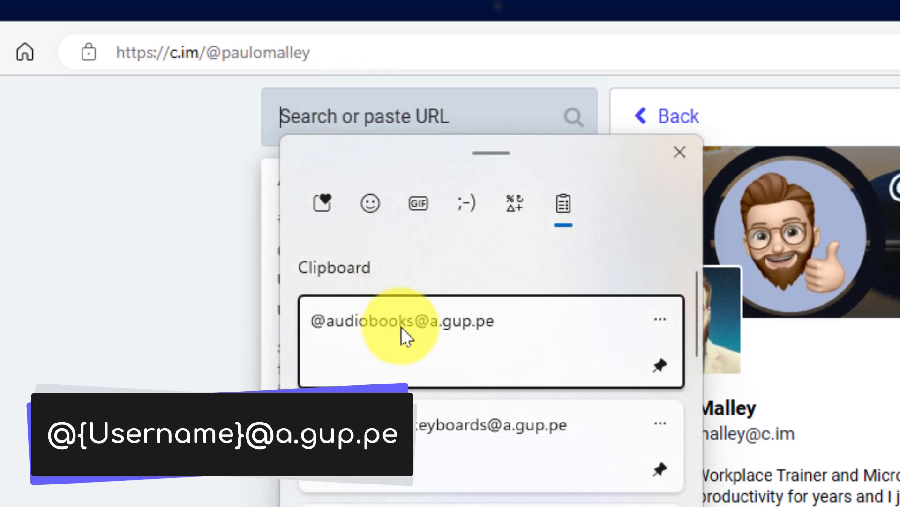
pyautogui.click(398, 321)
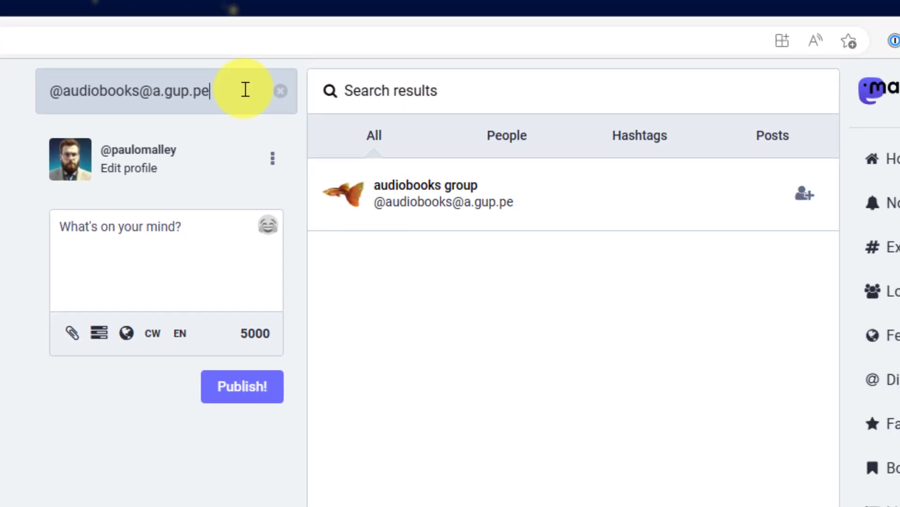
pyautogui.moveTo(476, 236)
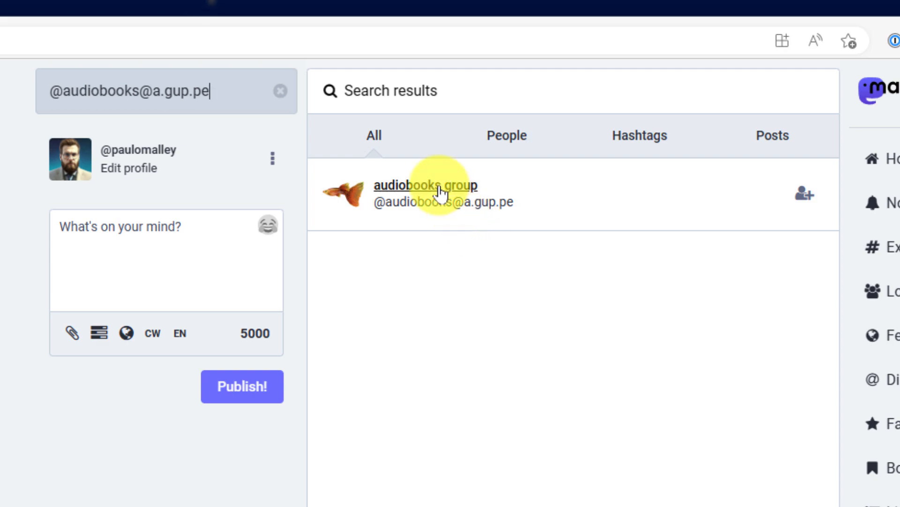
pyautogui.click(426, 185)
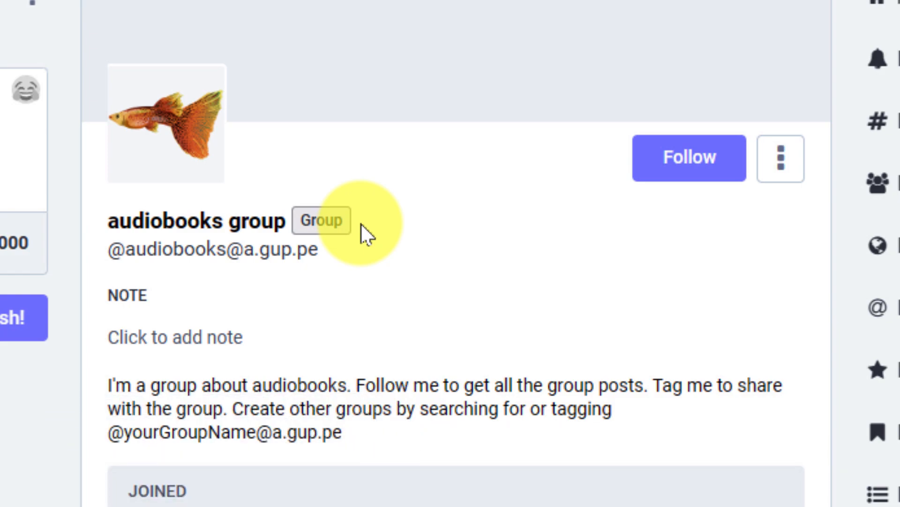
pyautogui.scroll(-3)
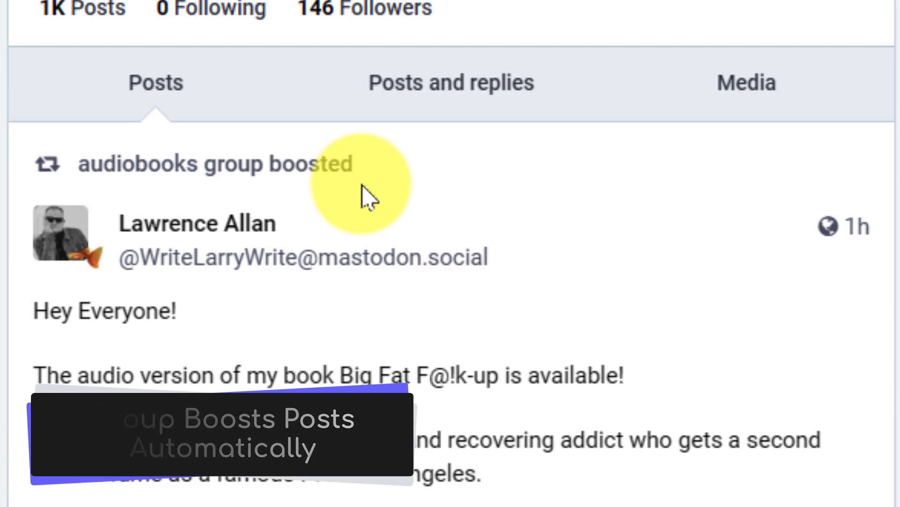
pyautogui.scroll(-3)
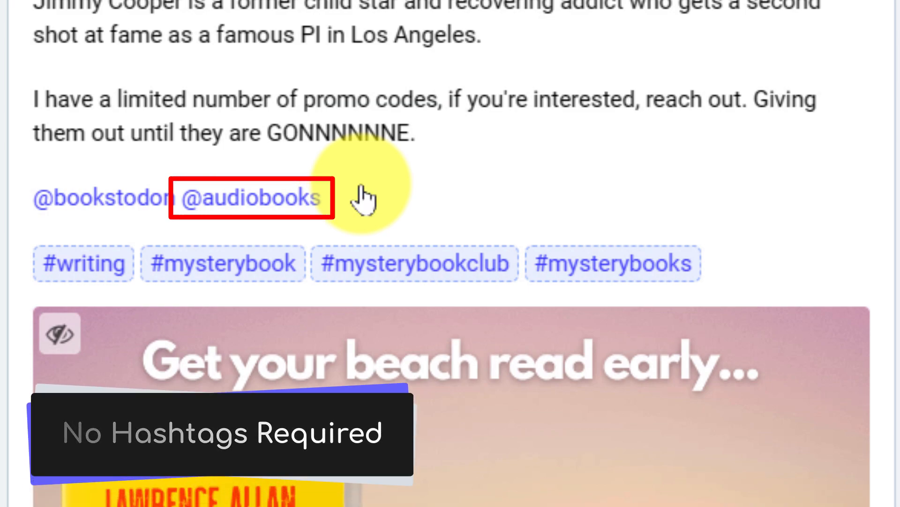
pyautogui.scroll(3)
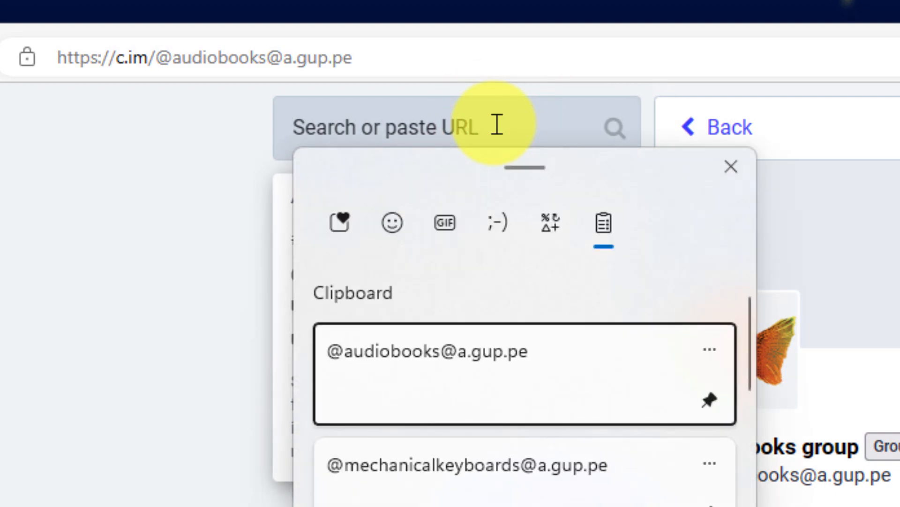
pyautogui.click(473, 465)
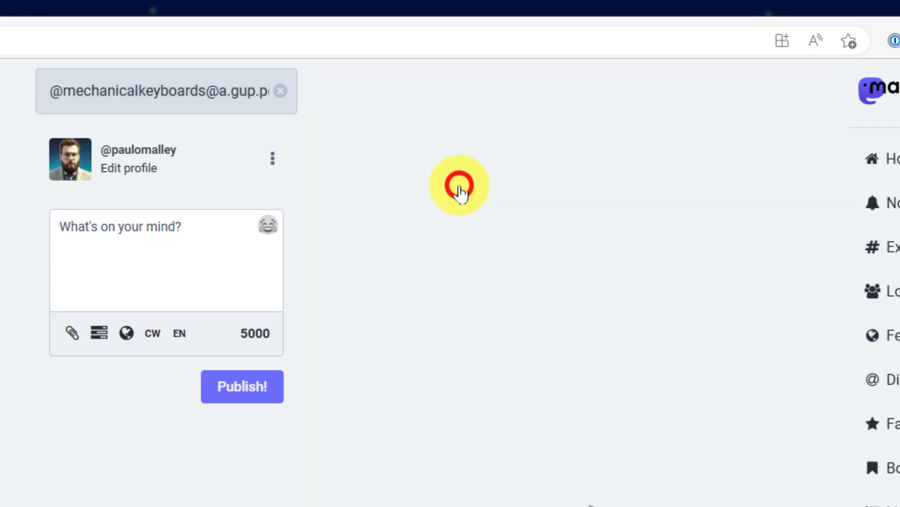
pyautogui.click(459, 187)
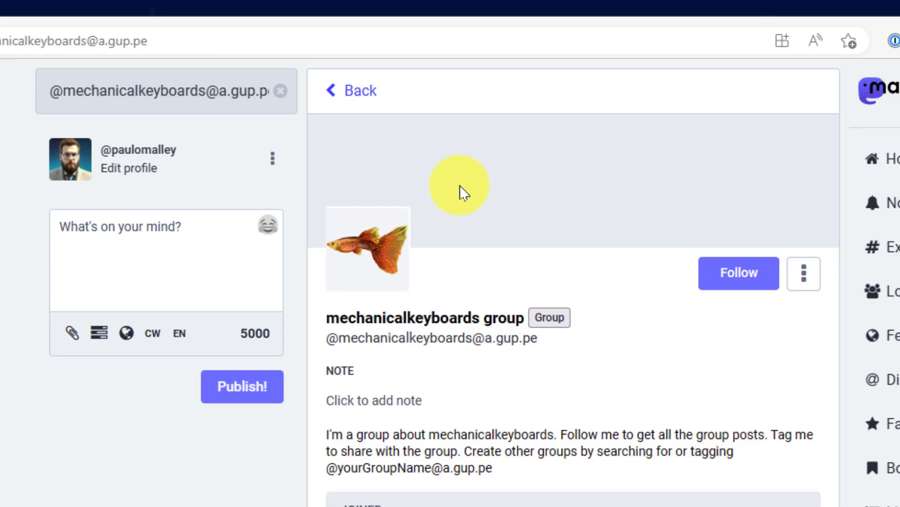
pyautogui.scroll(-3)
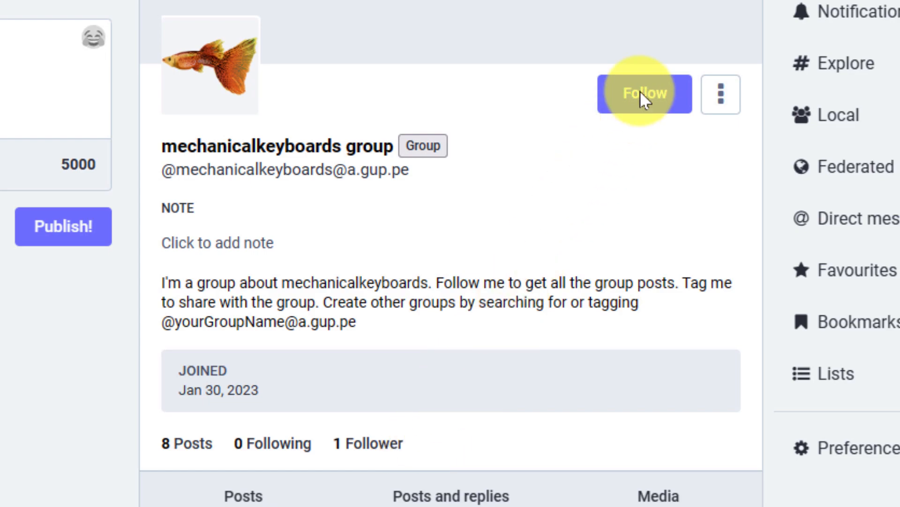
pyautogui.click(641, 93)
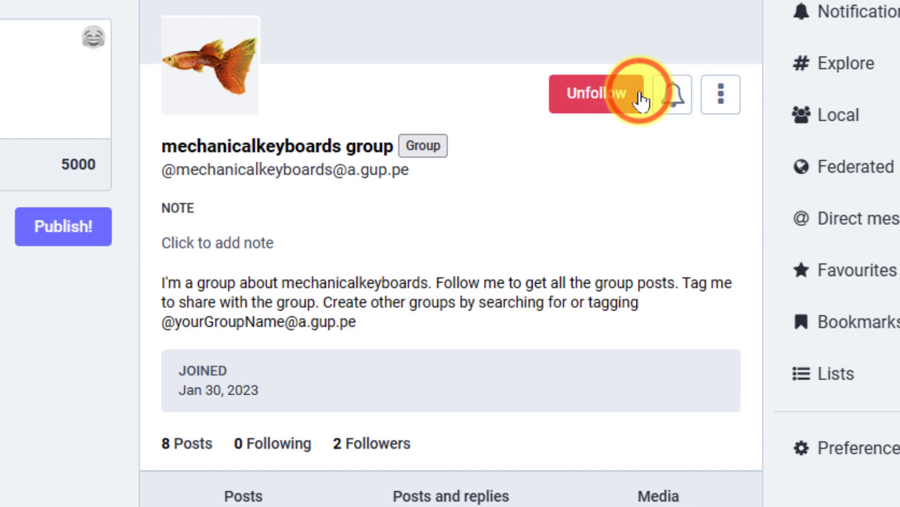
pyautogui.moveTo(642, 93)
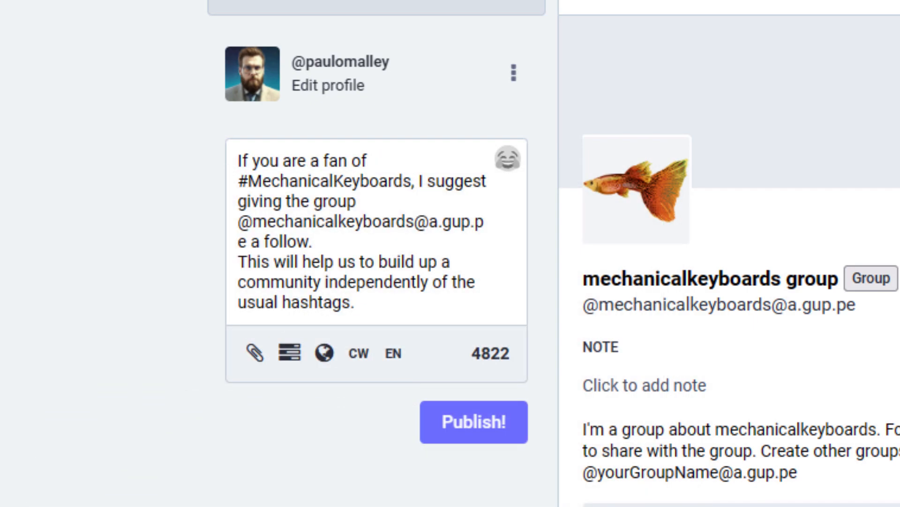
pyautogui.moveTo(488, 433)
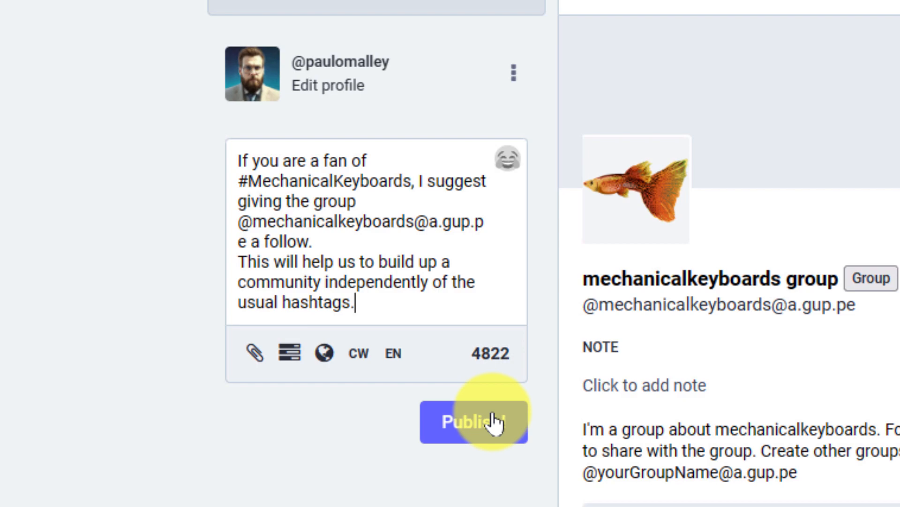
pyautogui.click(472, 425)
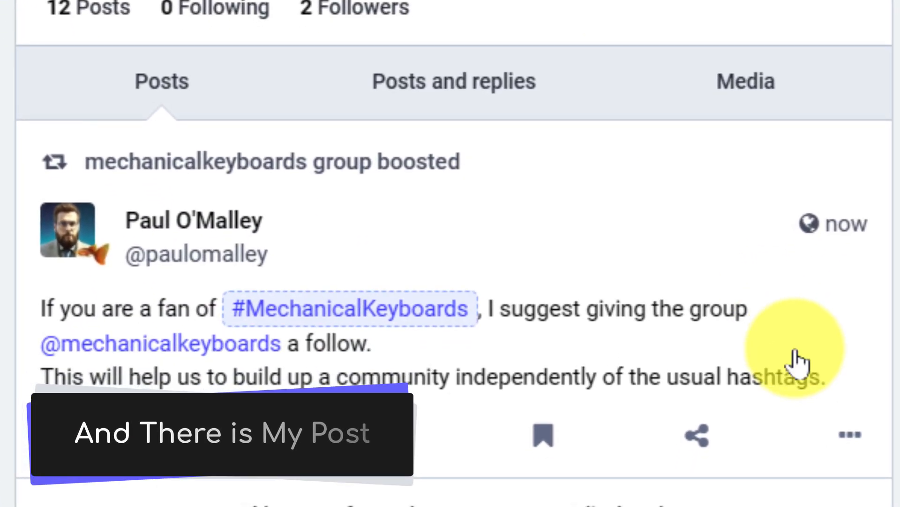
pyautogui.moveTo(715, 369)
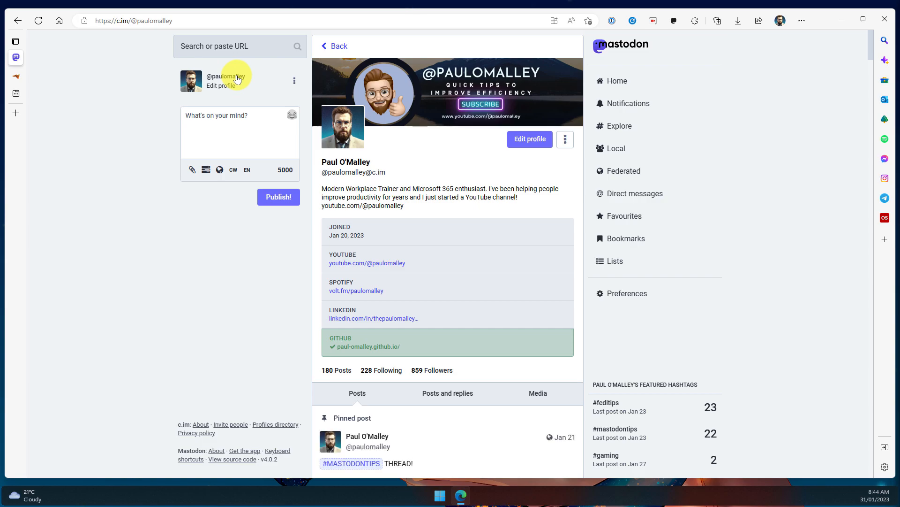
pyautogui.scroll(-3)
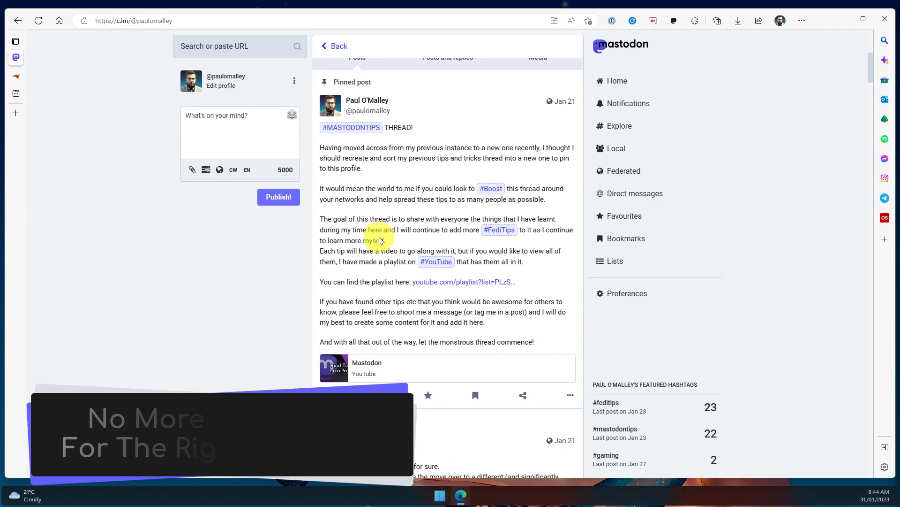